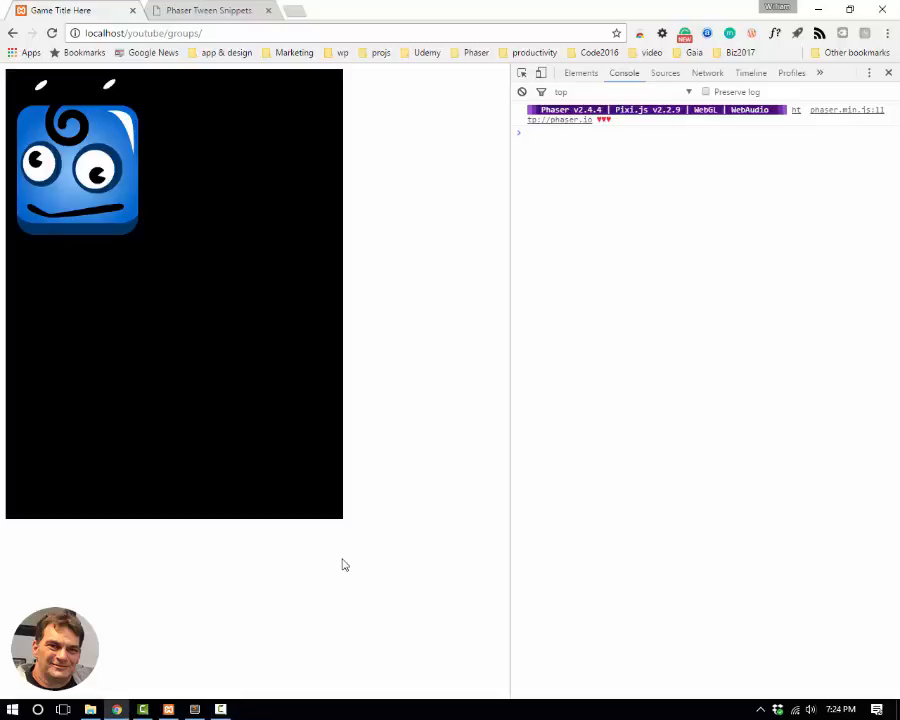
mouse_move(323, 583)
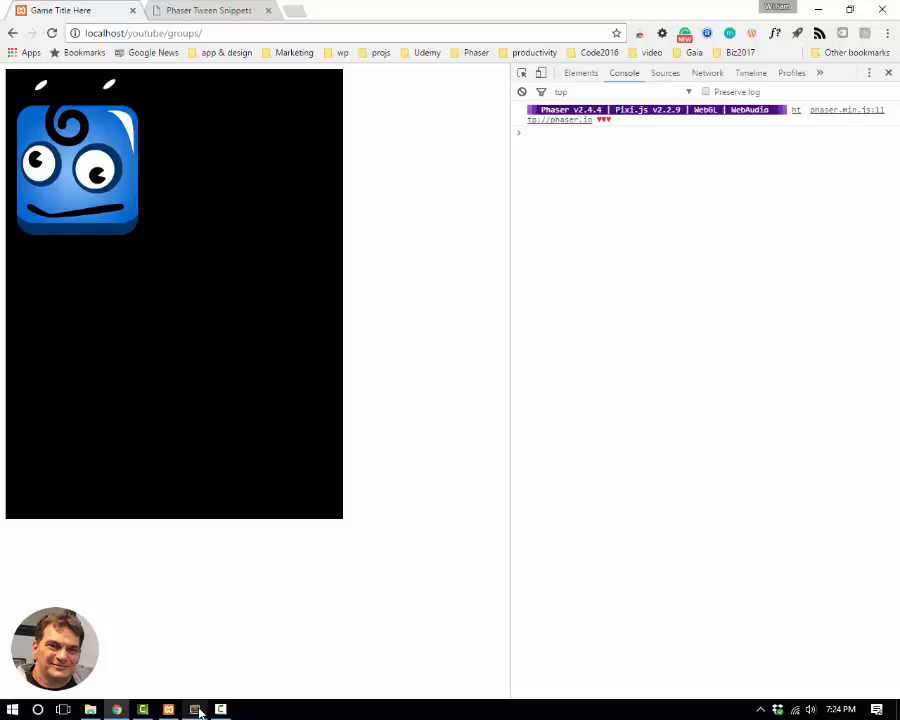
Step: Switch from the monster game in Chrome to stateMain.js in Sublime Text
click(196, 710)
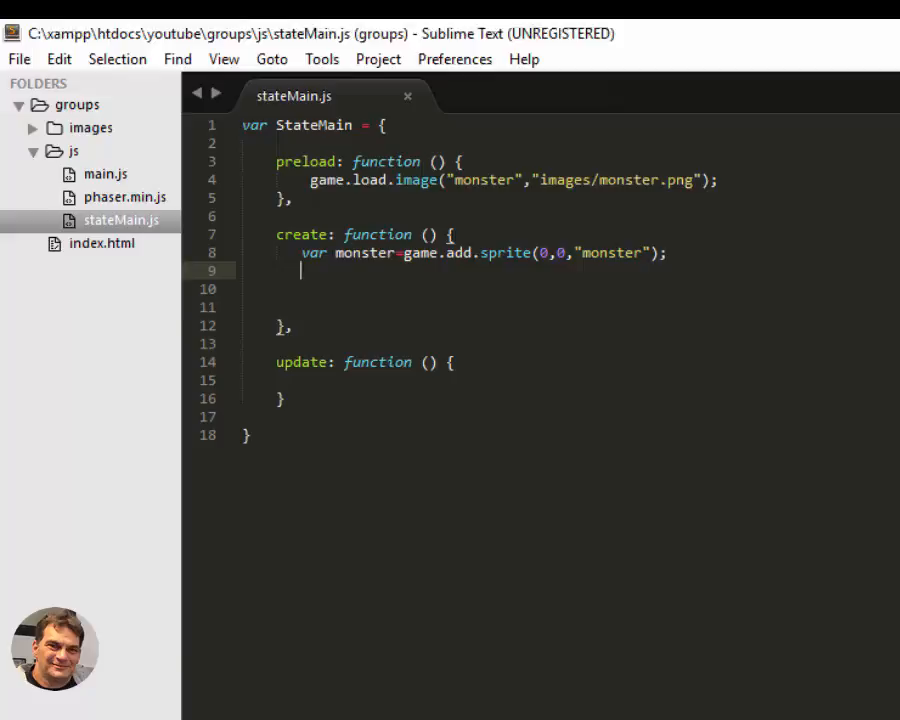
mouse_move(378, 569)
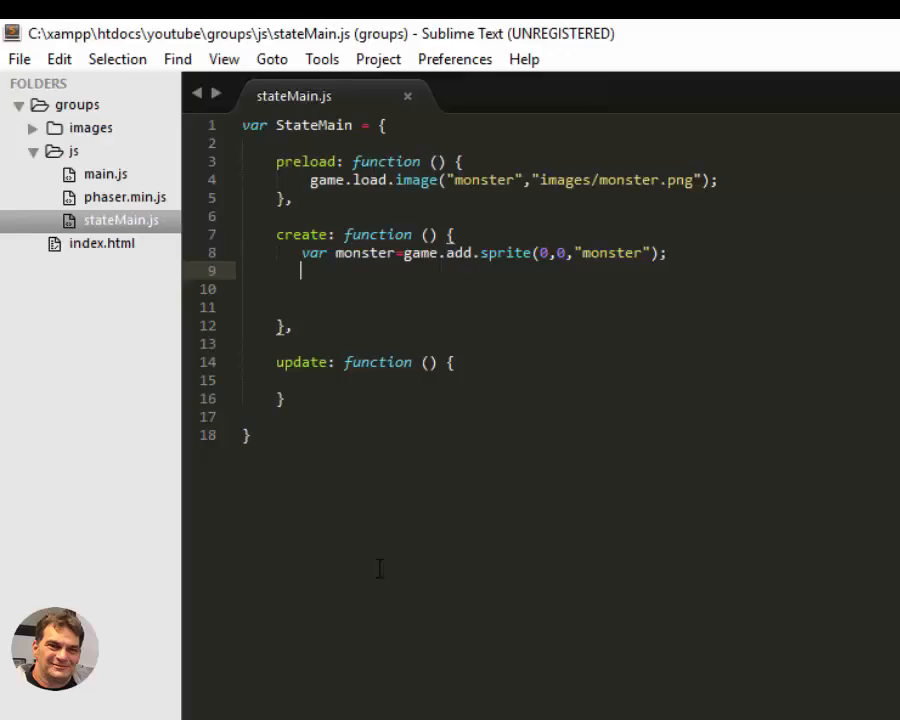
Step: Add var text=game.add.text(monster.width/2,monster.height,"monster"); on line 9
text(var)
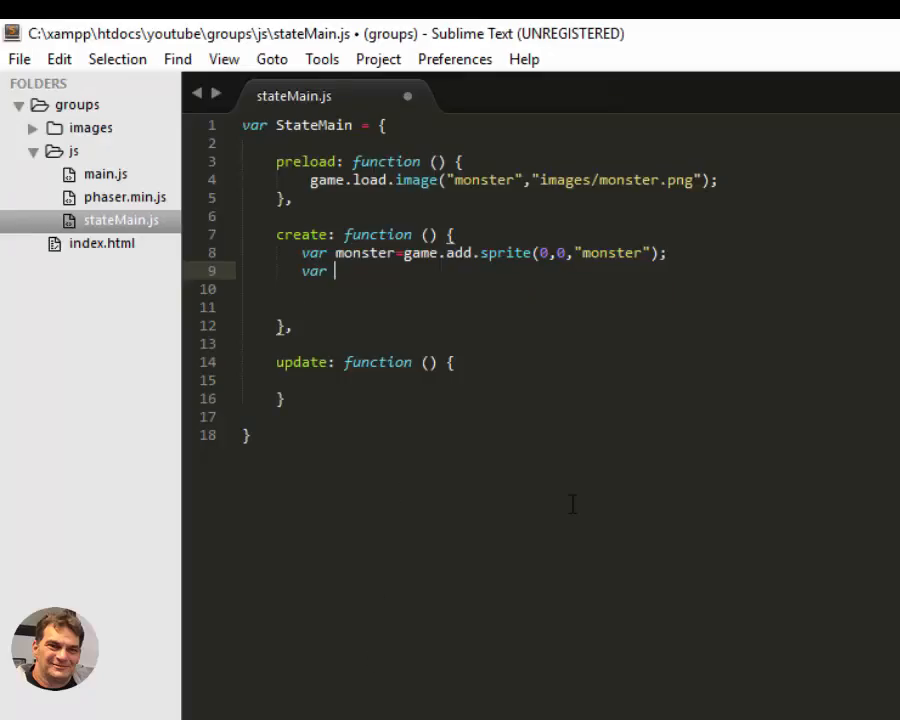
text(text)
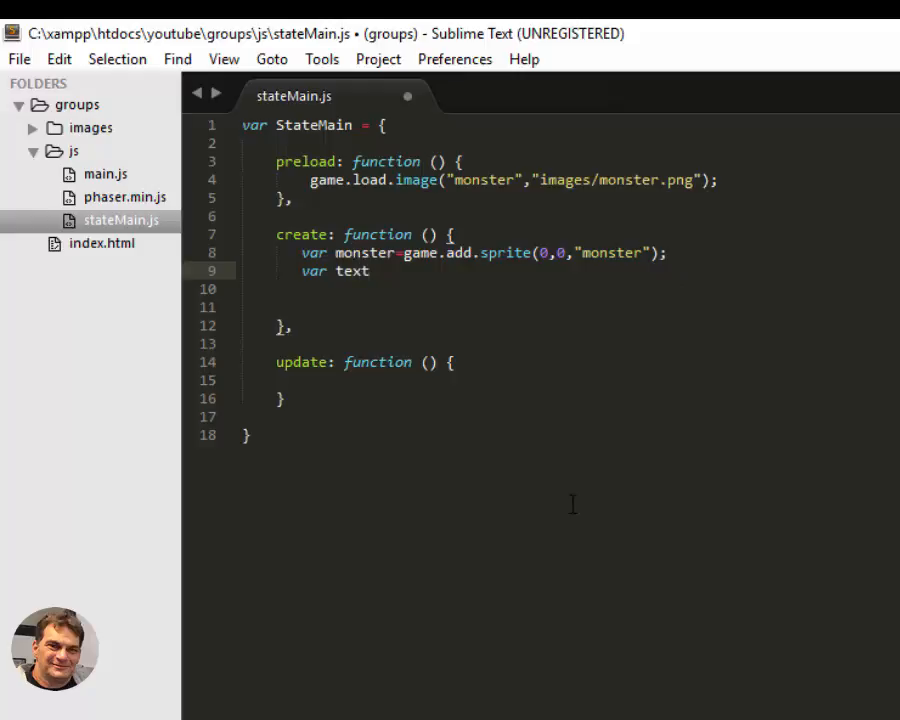
text(=game.add.text()
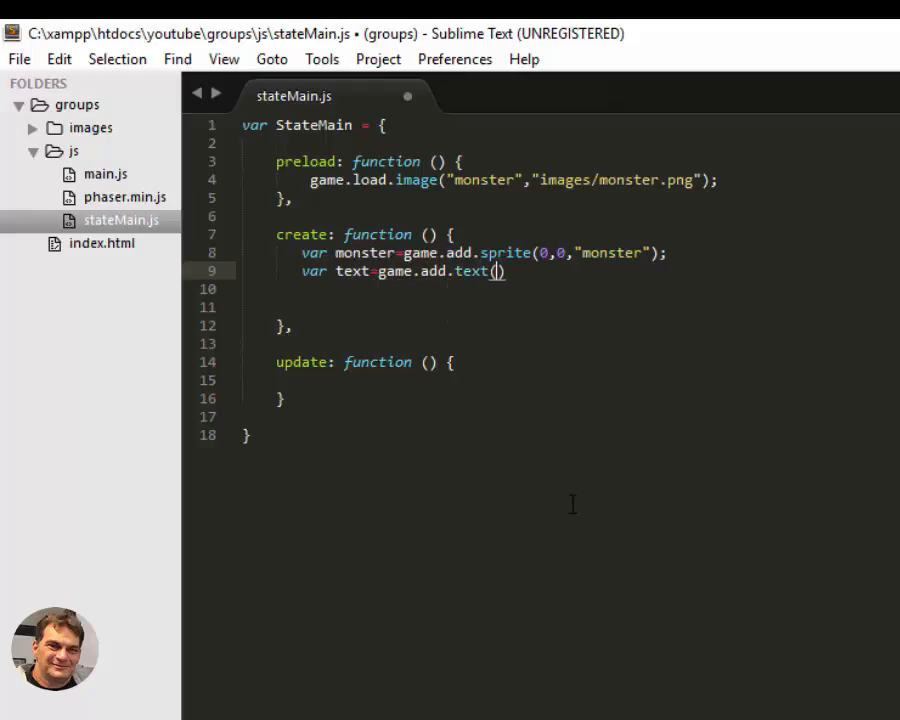
text(0,)
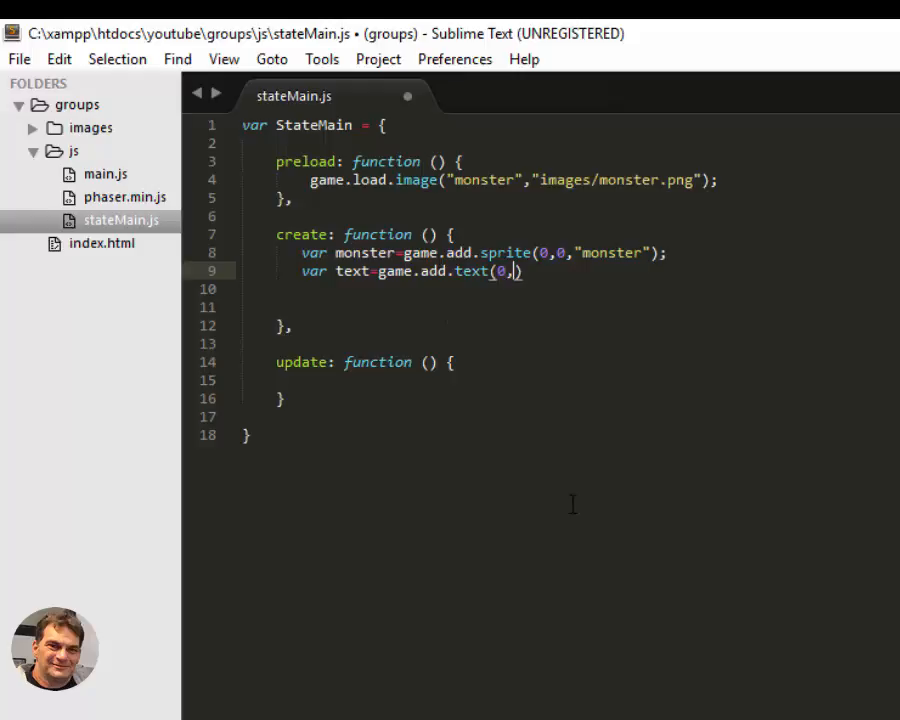
key(BackSpace)
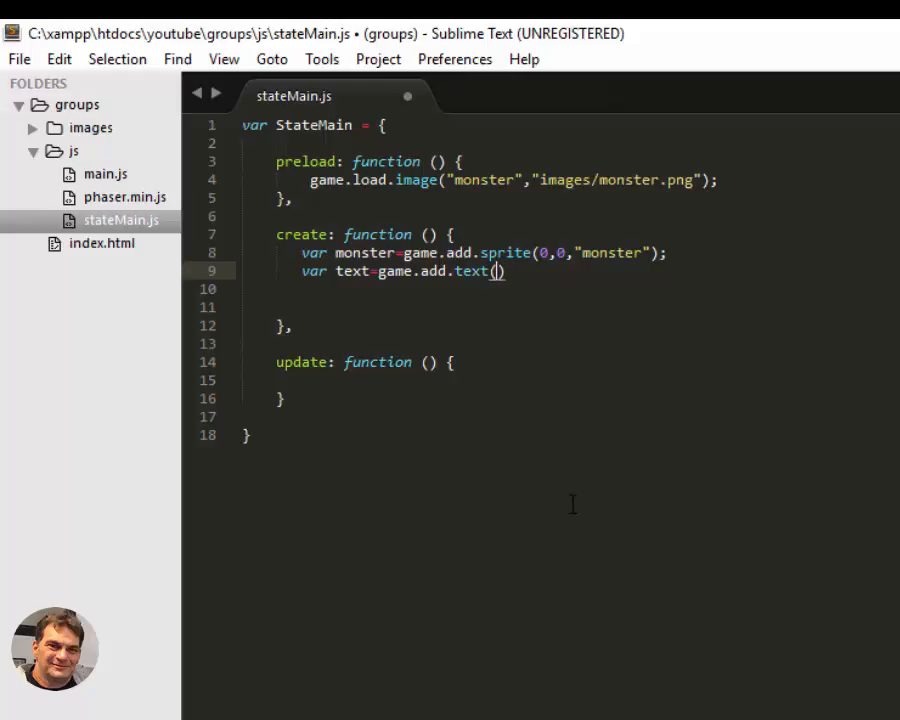
text(monster.wi)
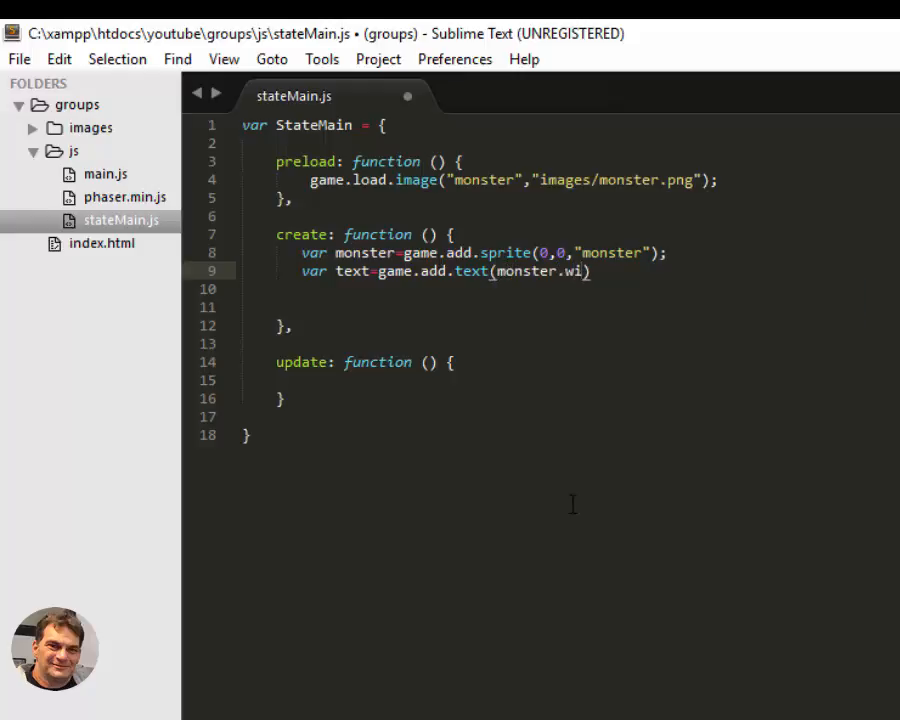
text(dth))
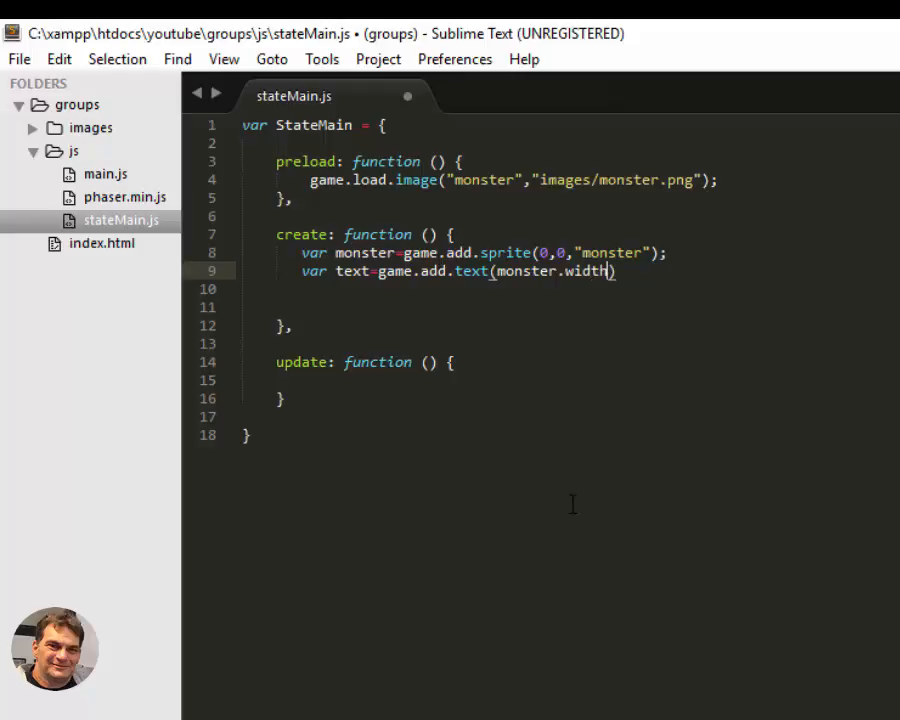
text(/2,monster.heigh)
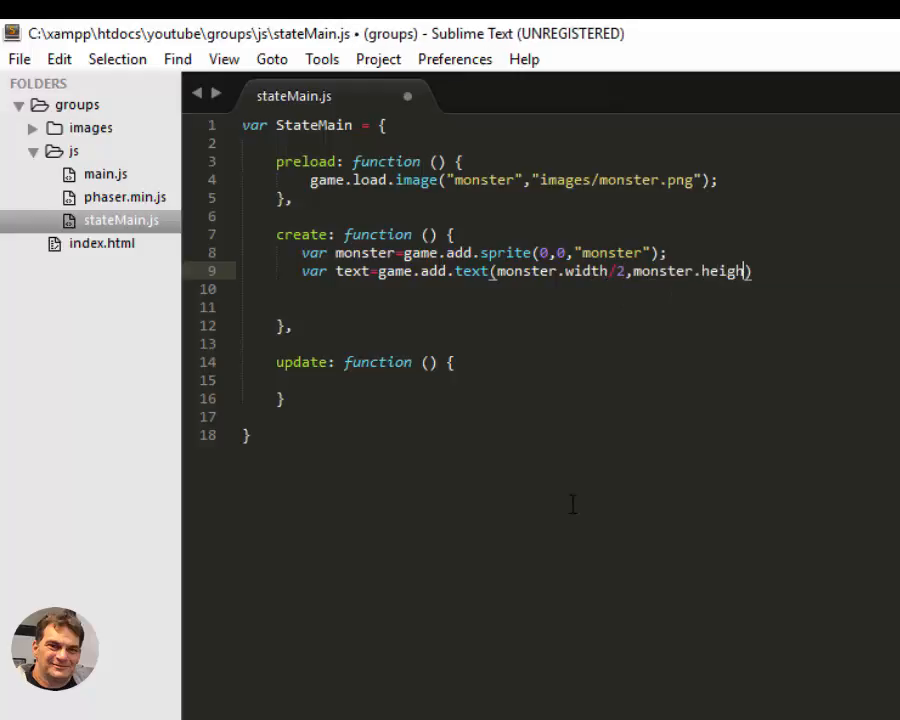
text(t)
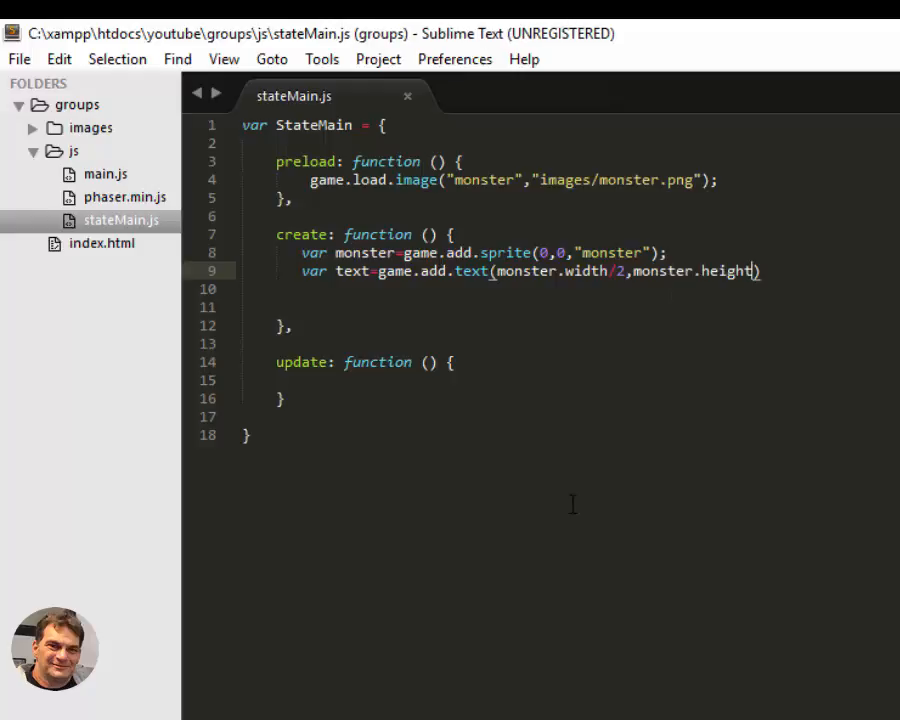
text(,)
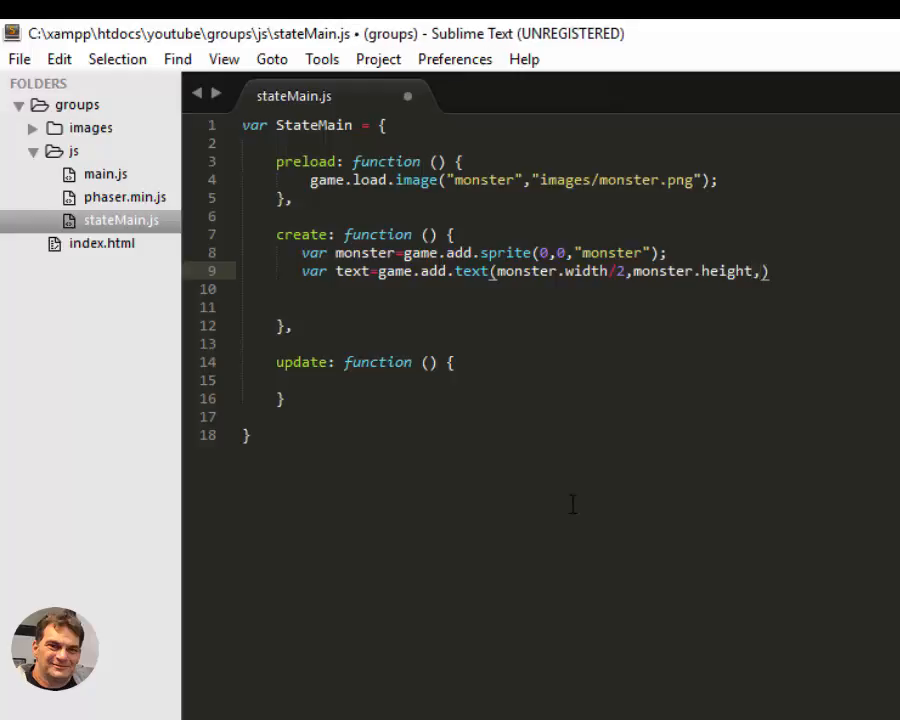
text("monster")
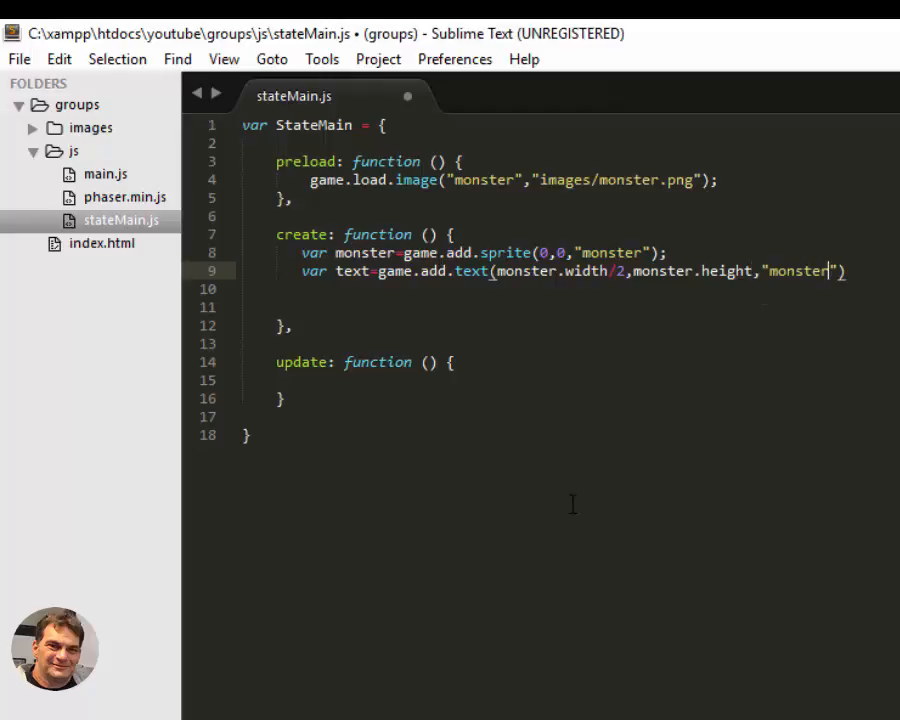
text(;)
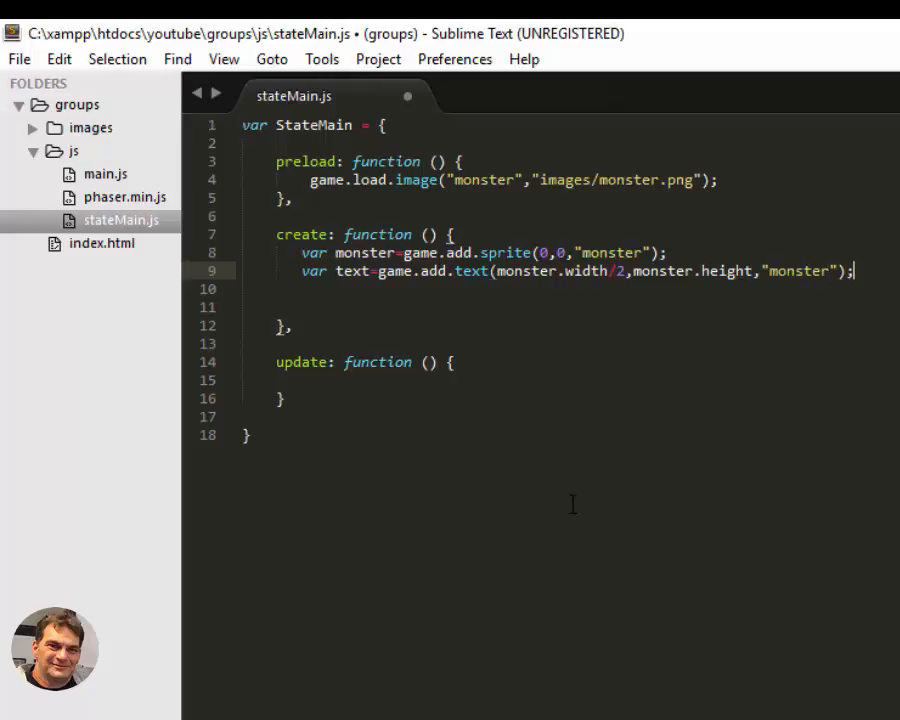
Step: Set the label's fill to #ffffff on line 10
text(text.fill=")
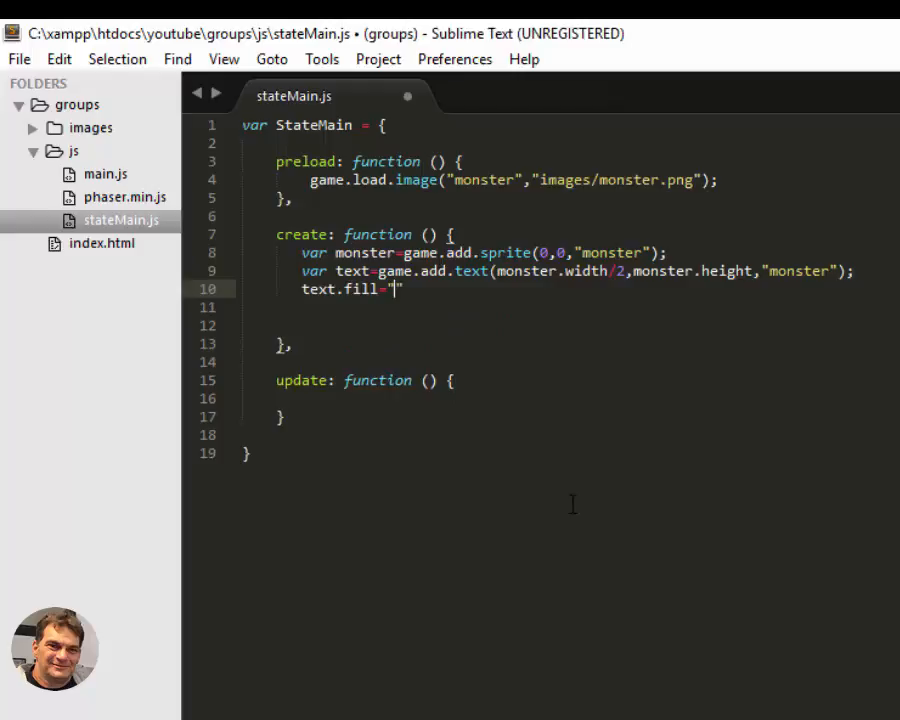
text(#ffffff)
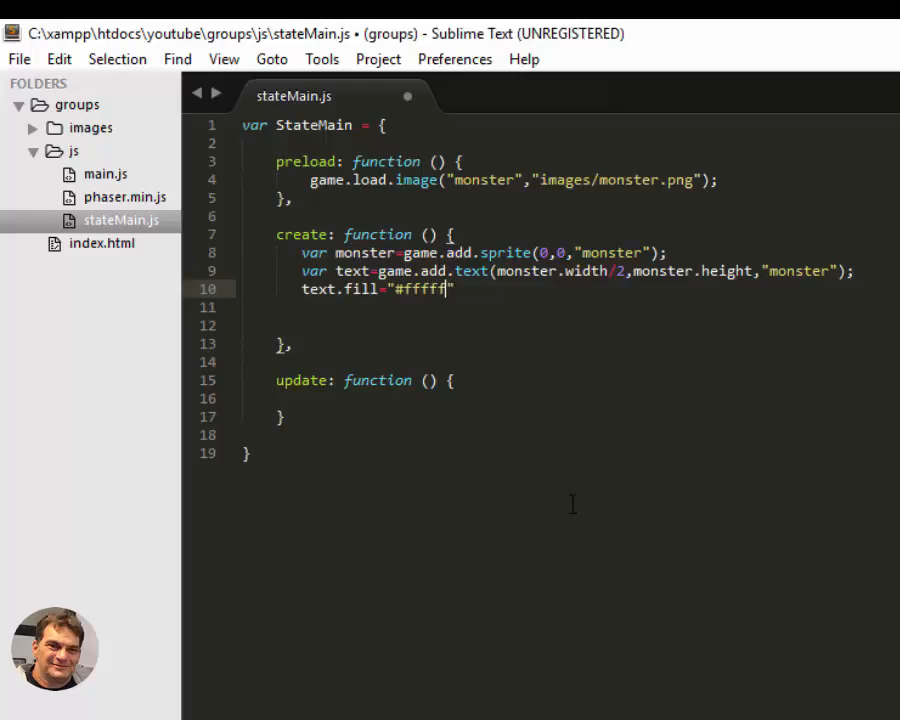
text(f)
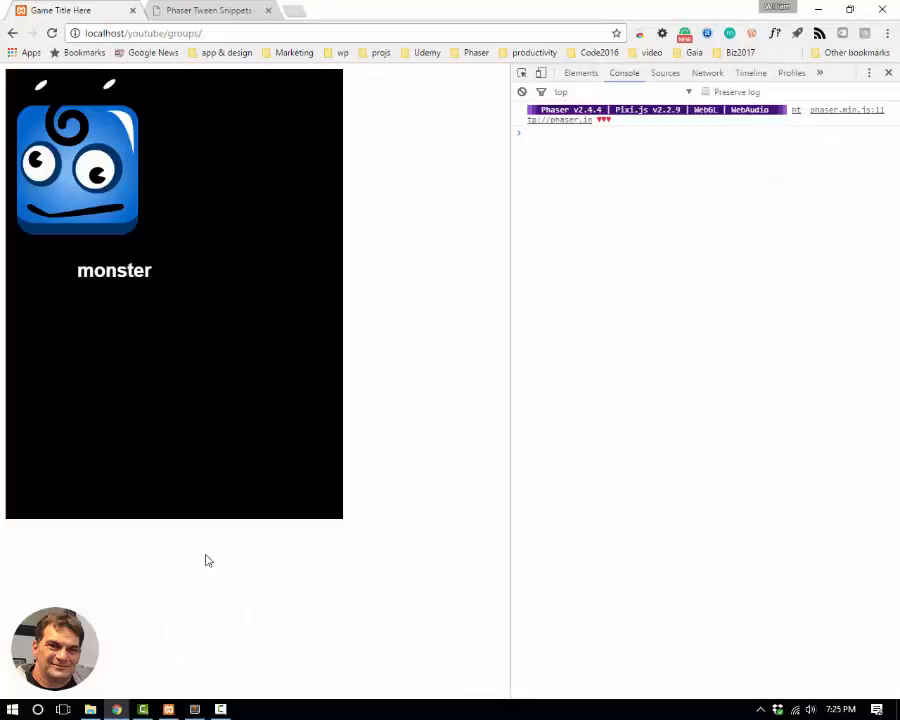
mouse_move(68, 220)
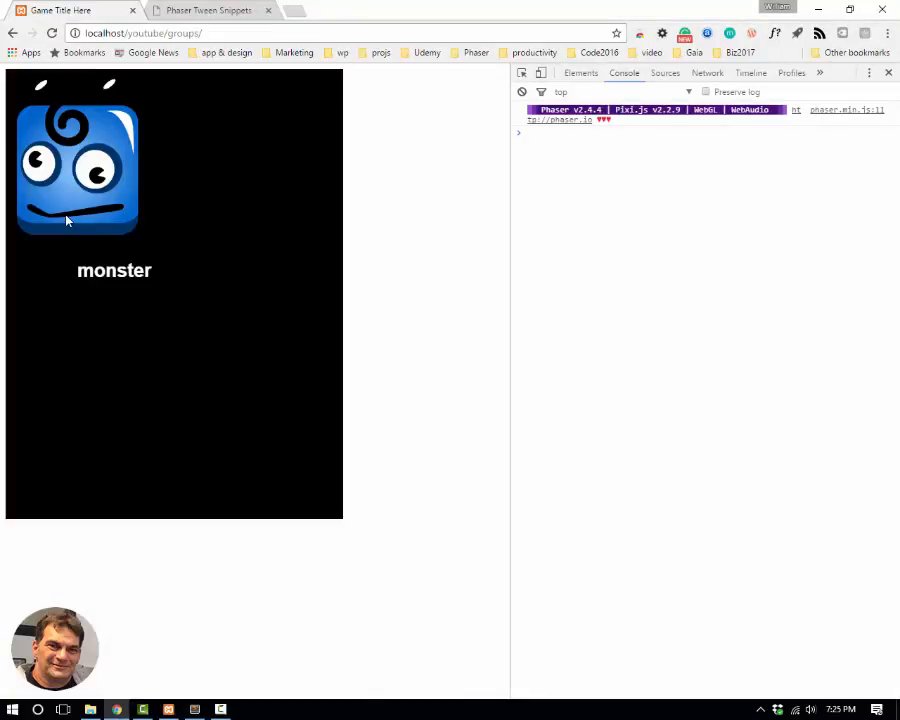
mouse_move(100, 420)
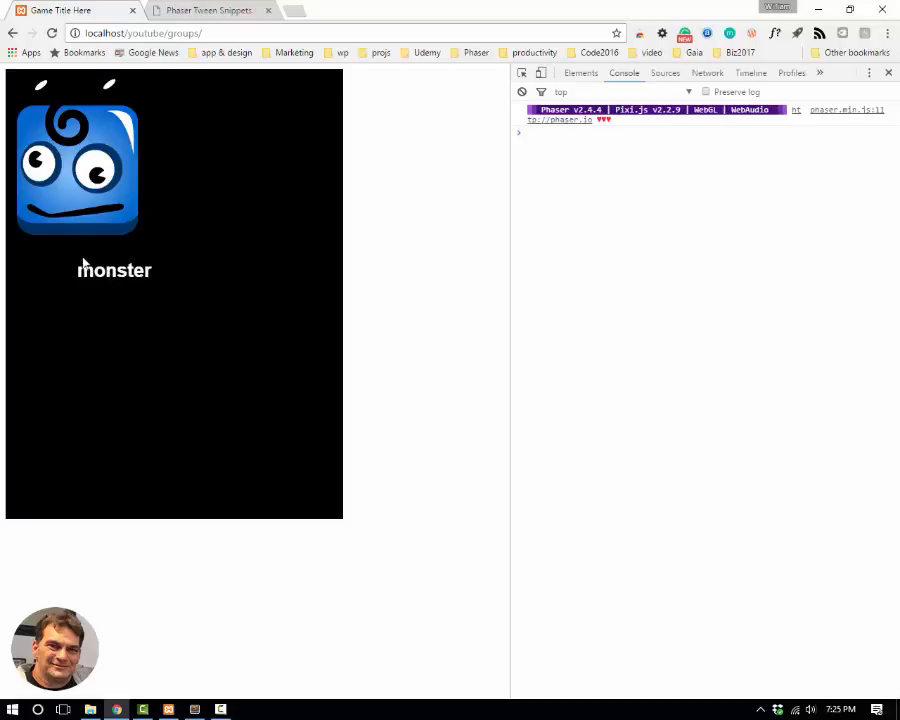
Step: Reload the game to check the white label, then return to Sublime Text
click(194, 710)
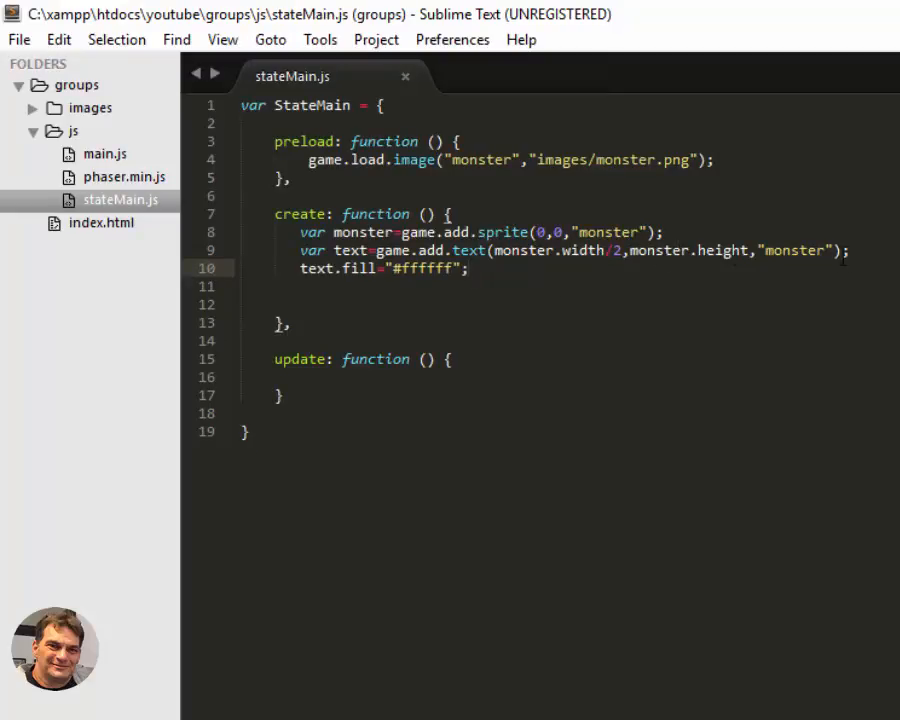
Step: Add text.anchor.set(.5,.5); on line 10 to centre the label's anchor
text(text.anchor.set)
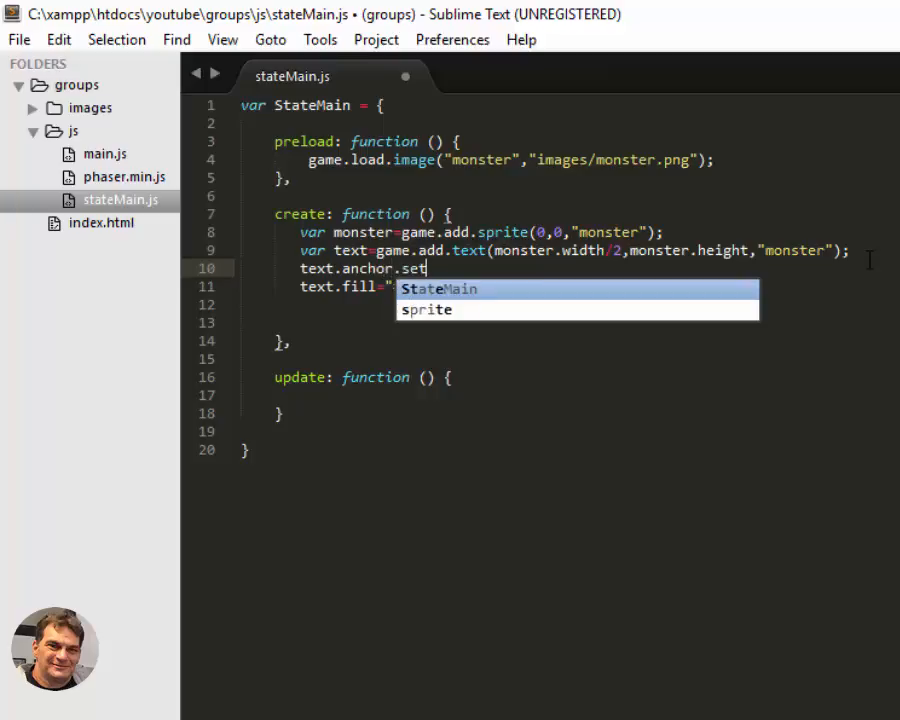
text((.5,.5))
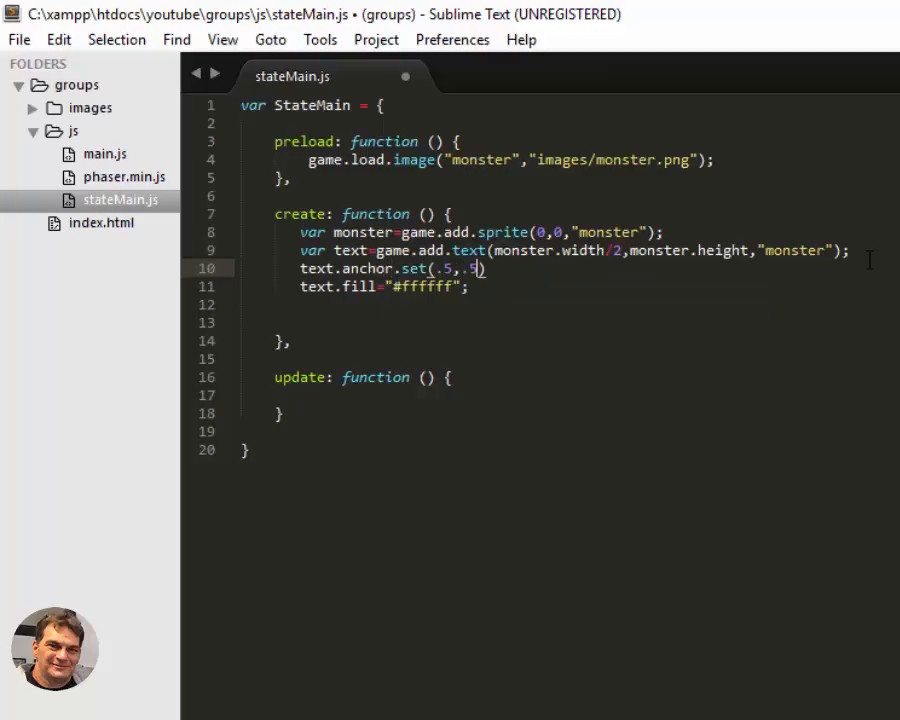
text();)
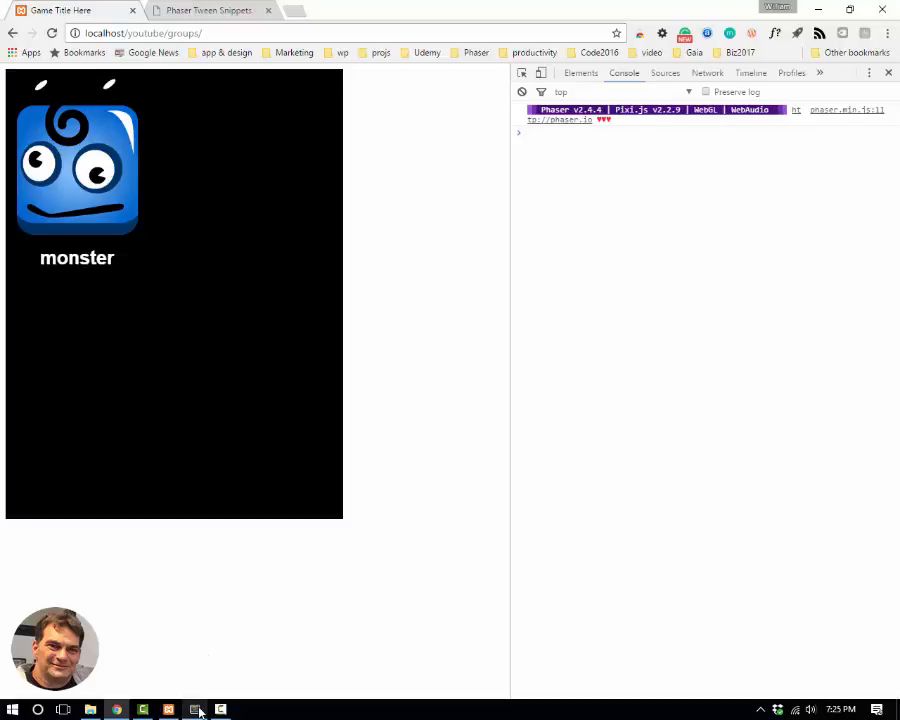
Step: Check the centred label in the reloaded game, then return to Sublime Text
click(196, 710)
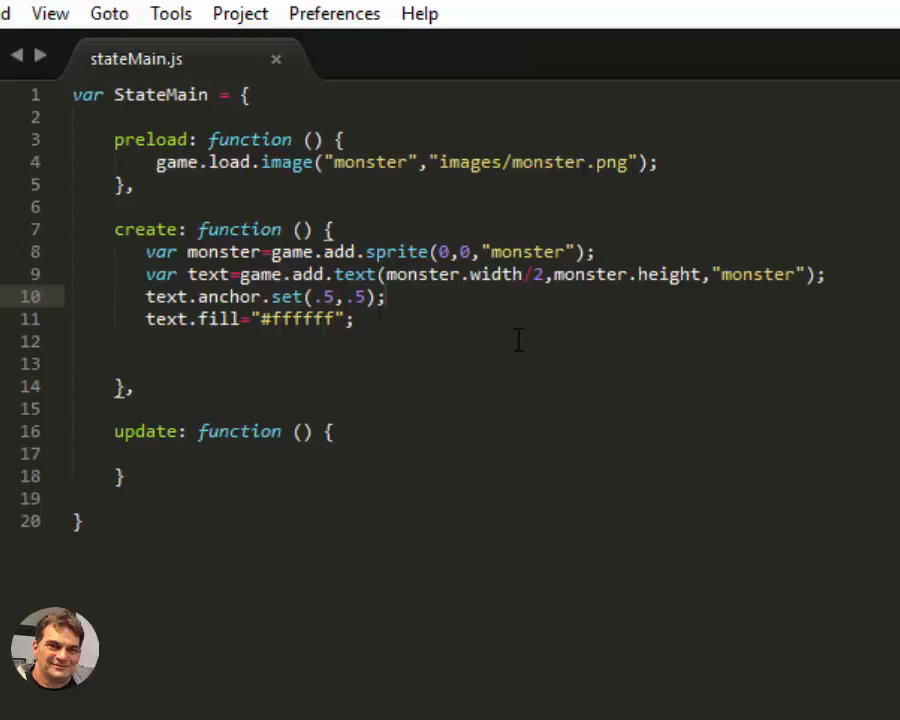
Step: Add monster.scale.set(.5,.5); after the sprite-creation line on line 8
click(600, 251)
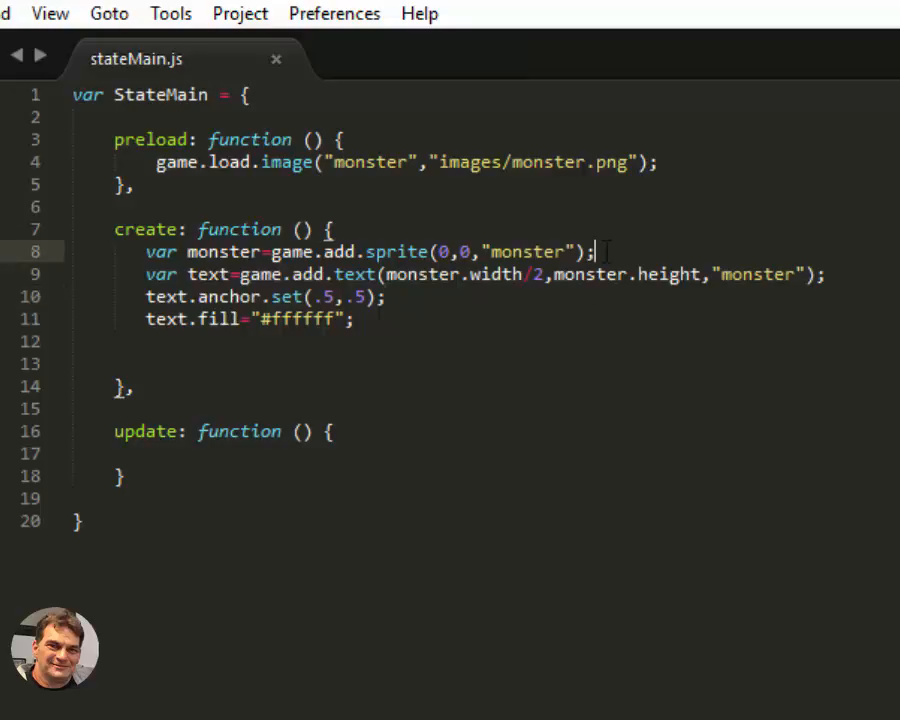
text(monster.sca)
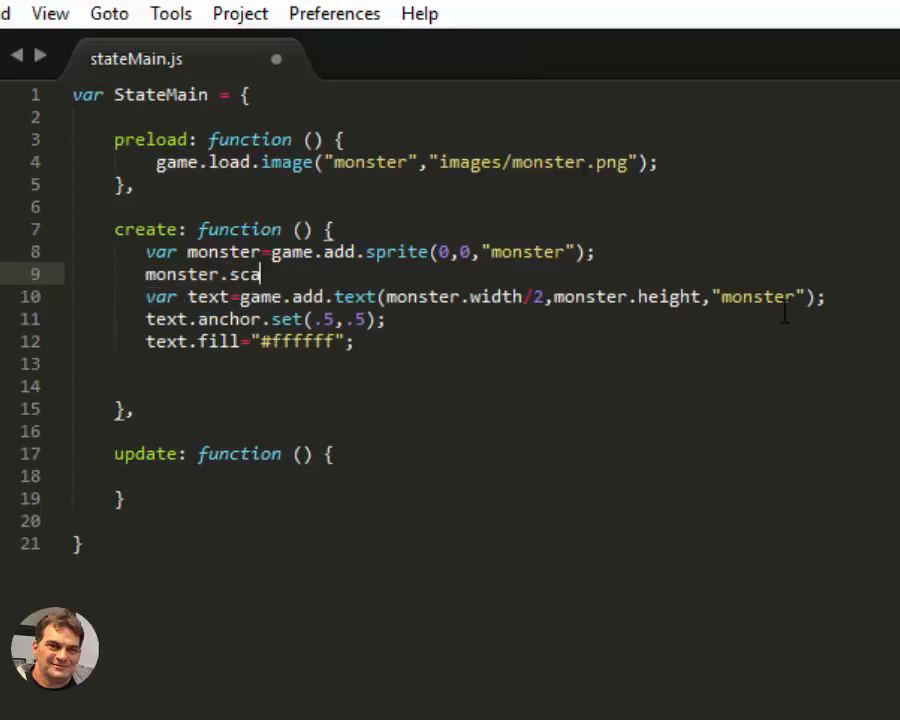
text(le.set()
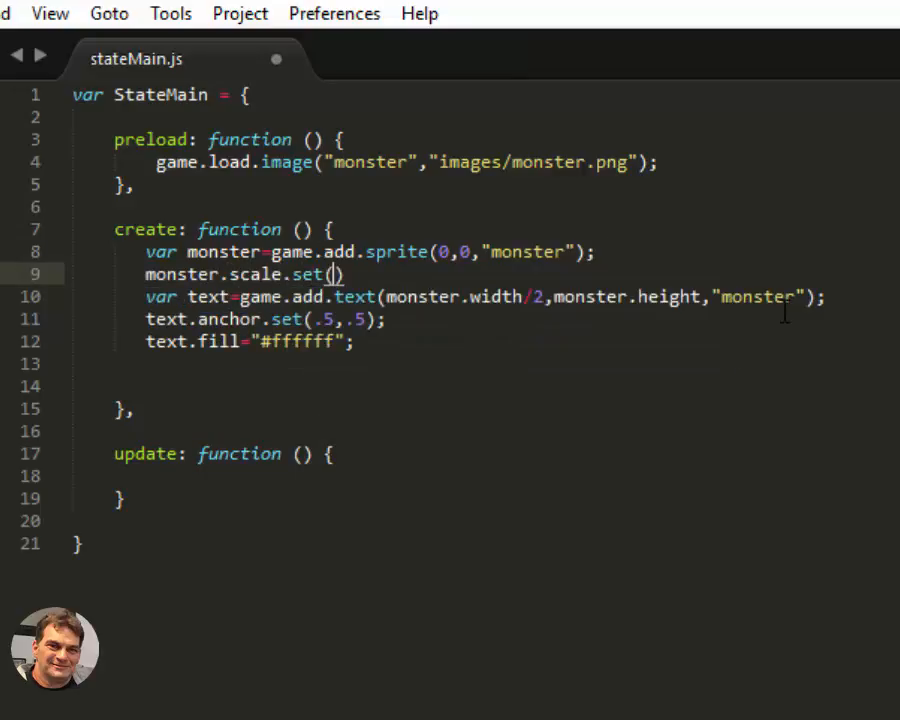
text(.5,.5)
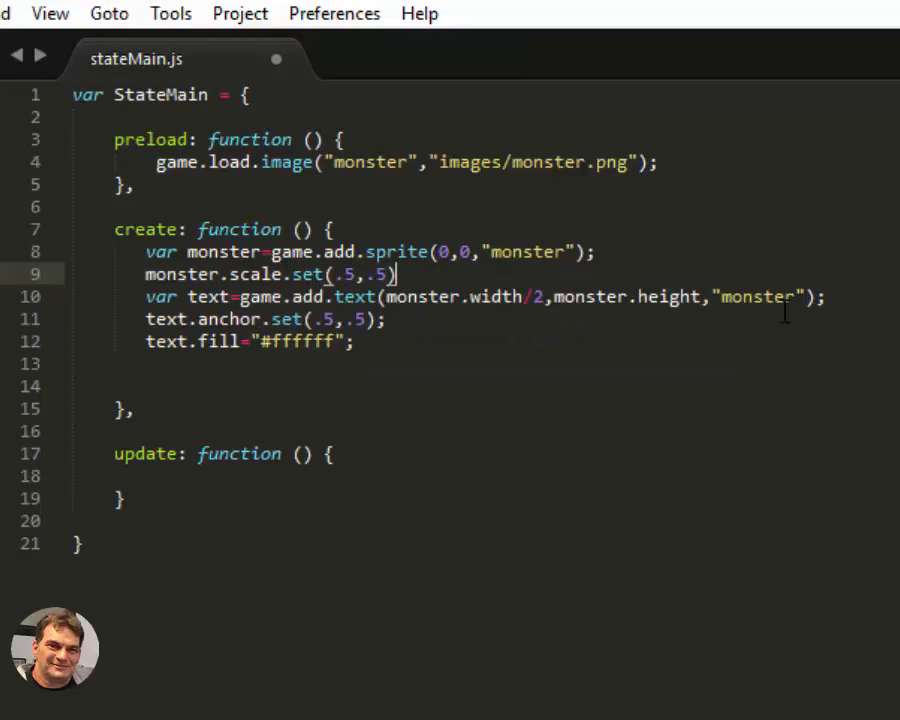
text(;)
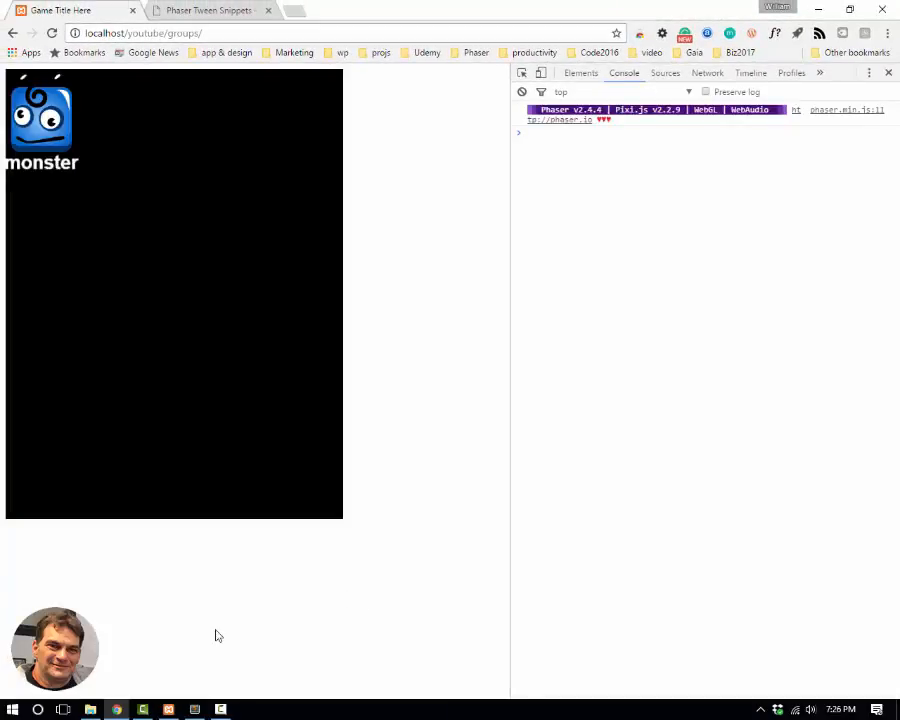
mouse_move(205, 708)
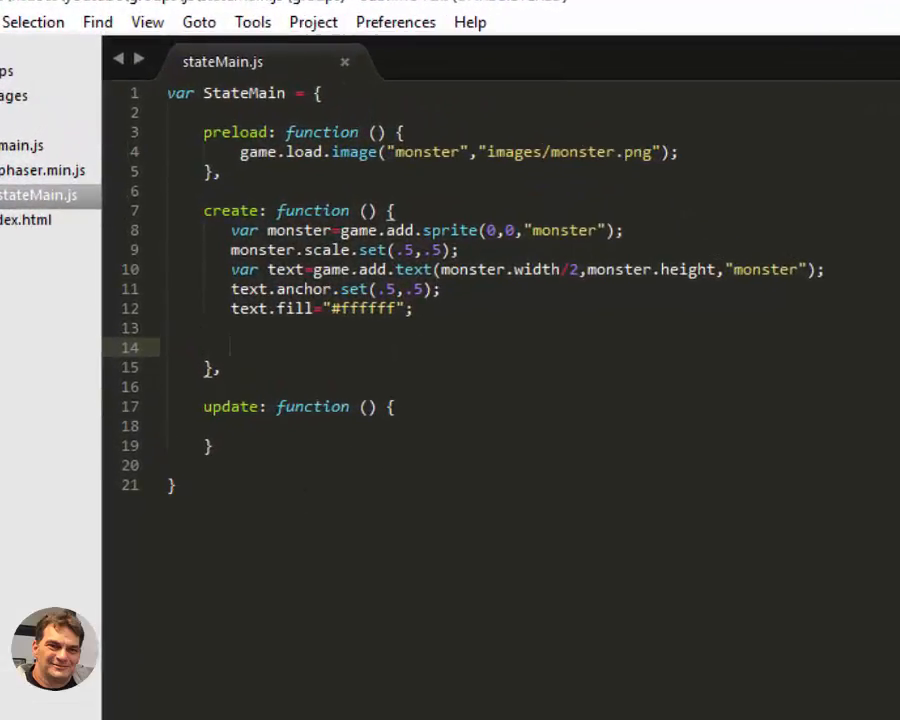
Step: Point the pasted tween at monster, moving to y 200 and x 300, and save
click(270, 13)
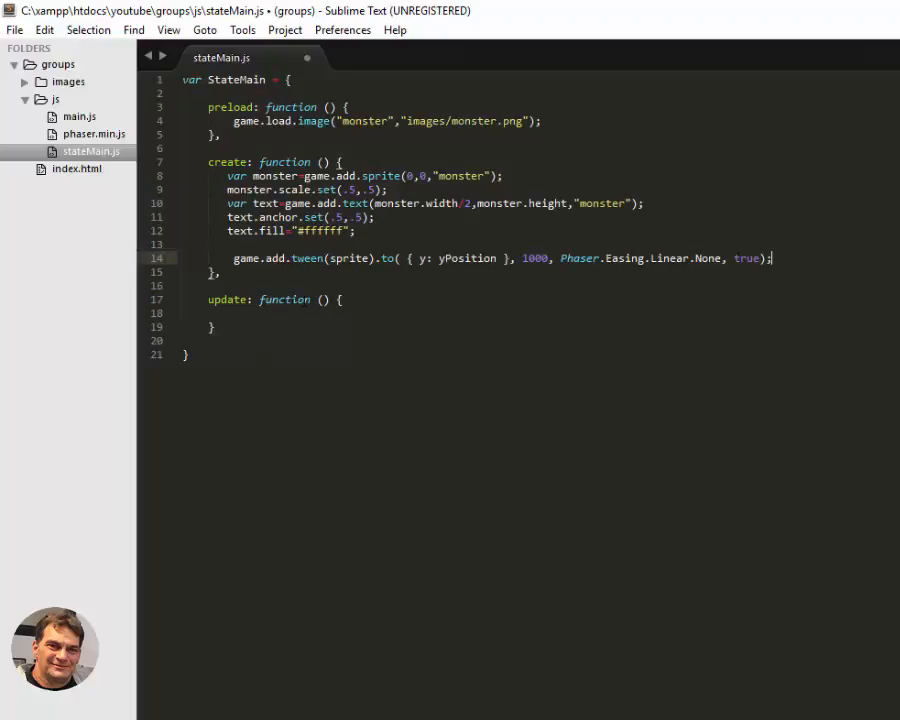
text(mon)
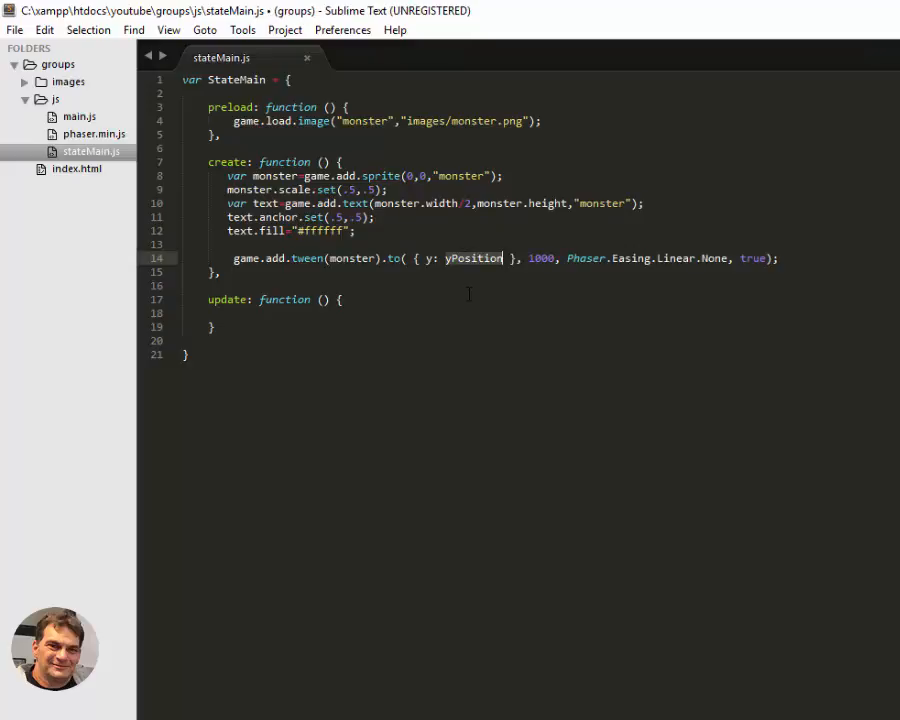
text(200)
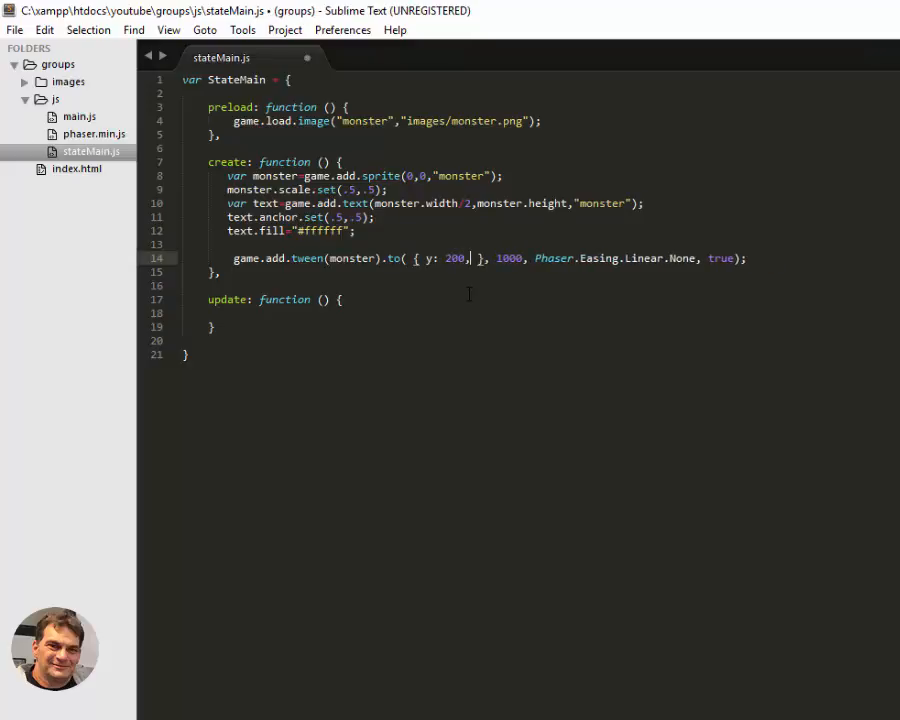
text(,x:3)
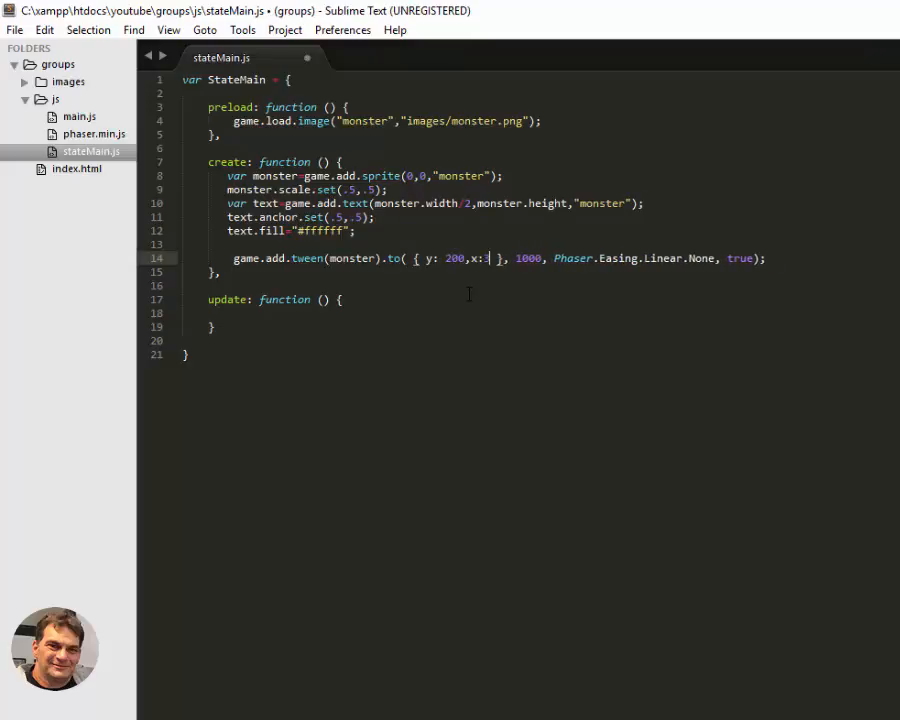
text(00)
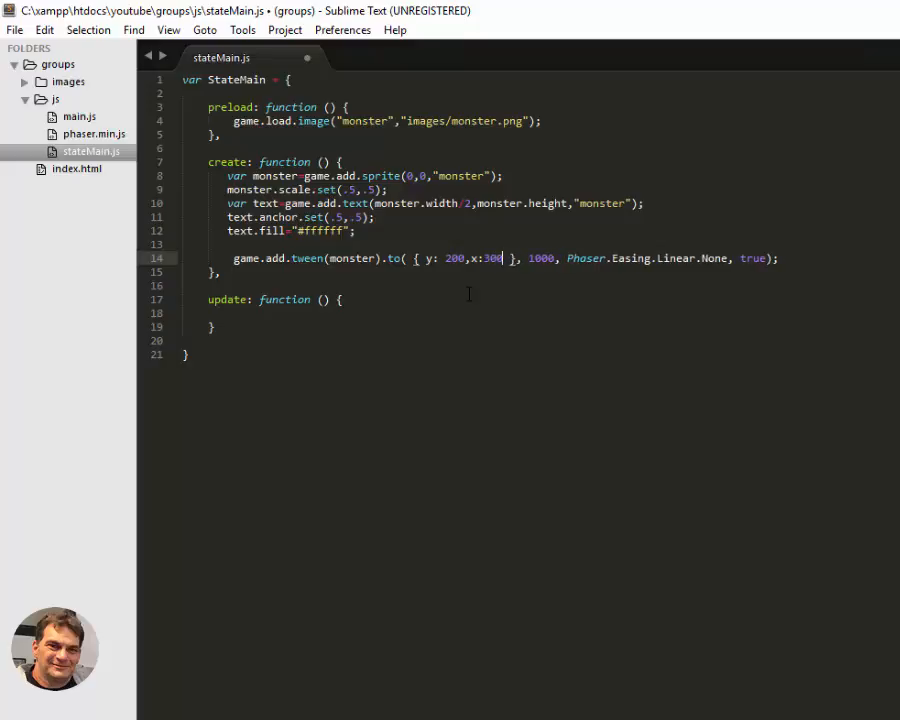
key(ctrl+s)
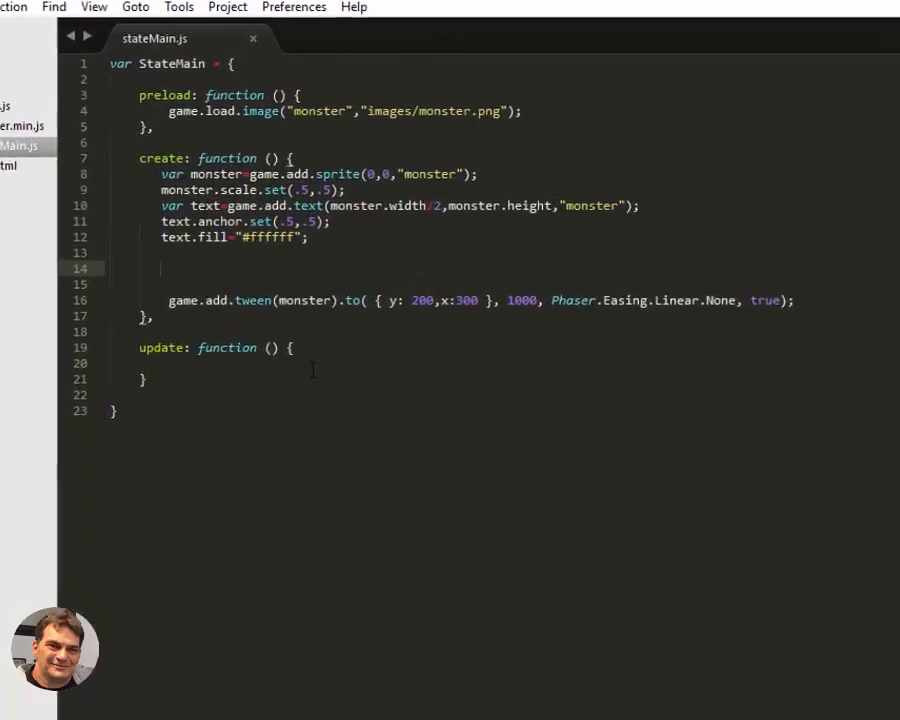
Step: Create var monsterGroup=game.add.group(); above the tween
text(var mo)
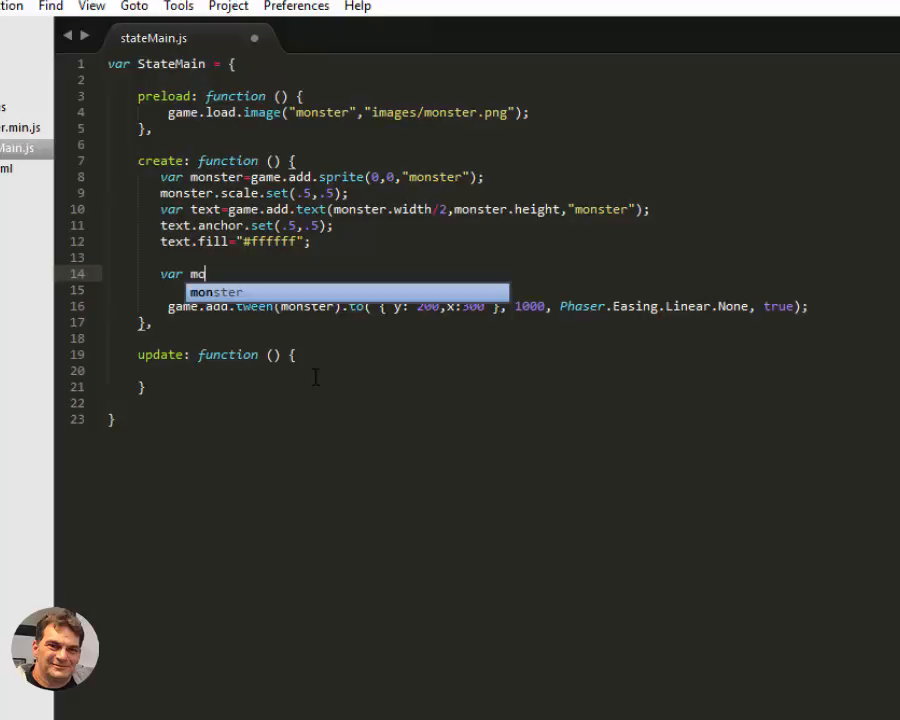
text(nsterGroup)
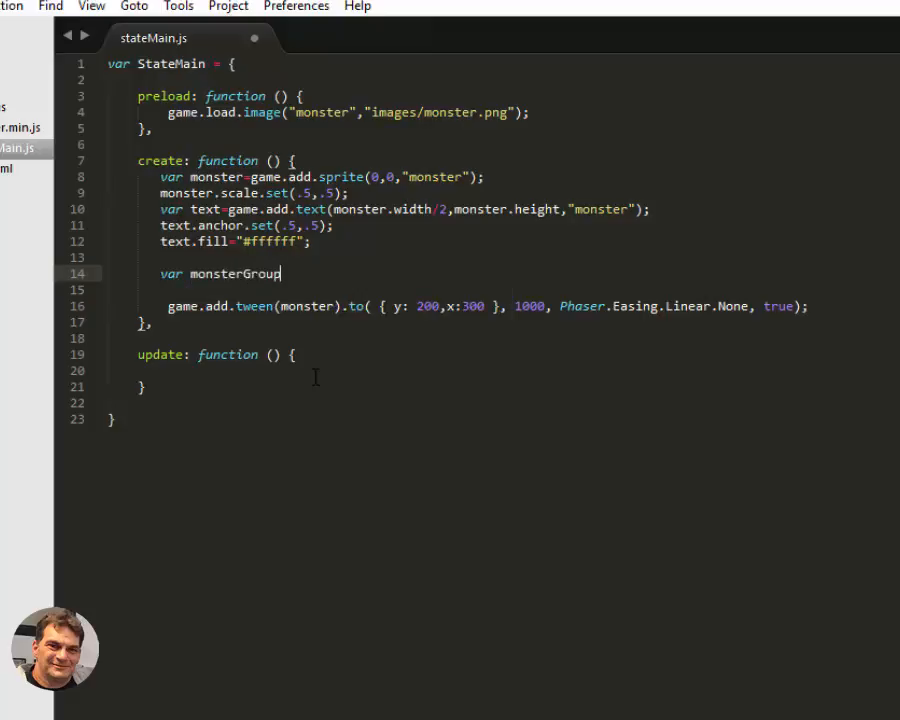
text(=game.add.group();)
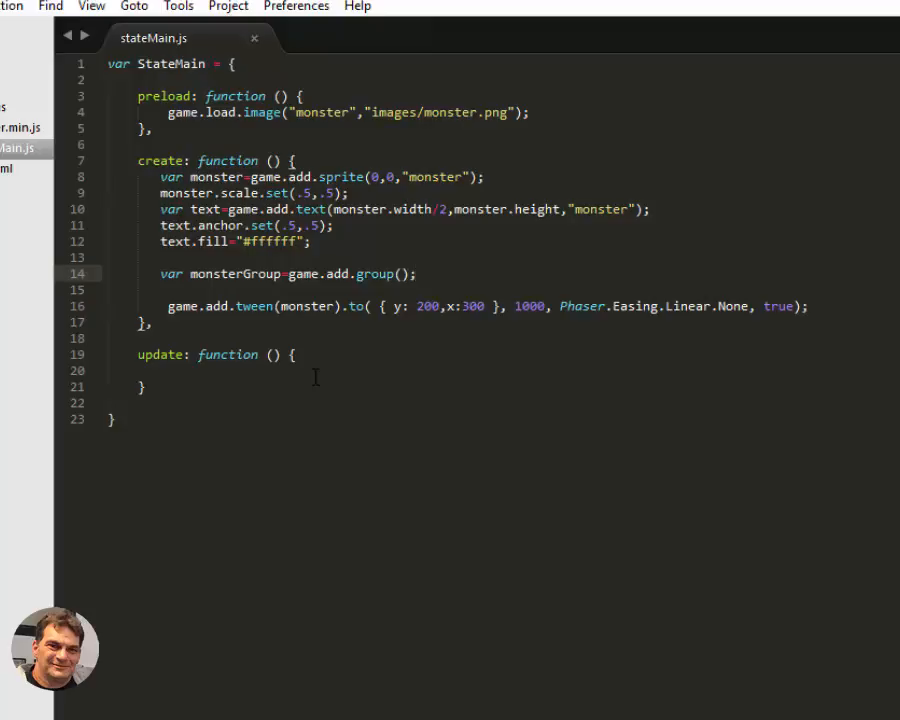
Step: Add the monster sprite with monsterGroup.add(monster);
text(monsterGroup.a)
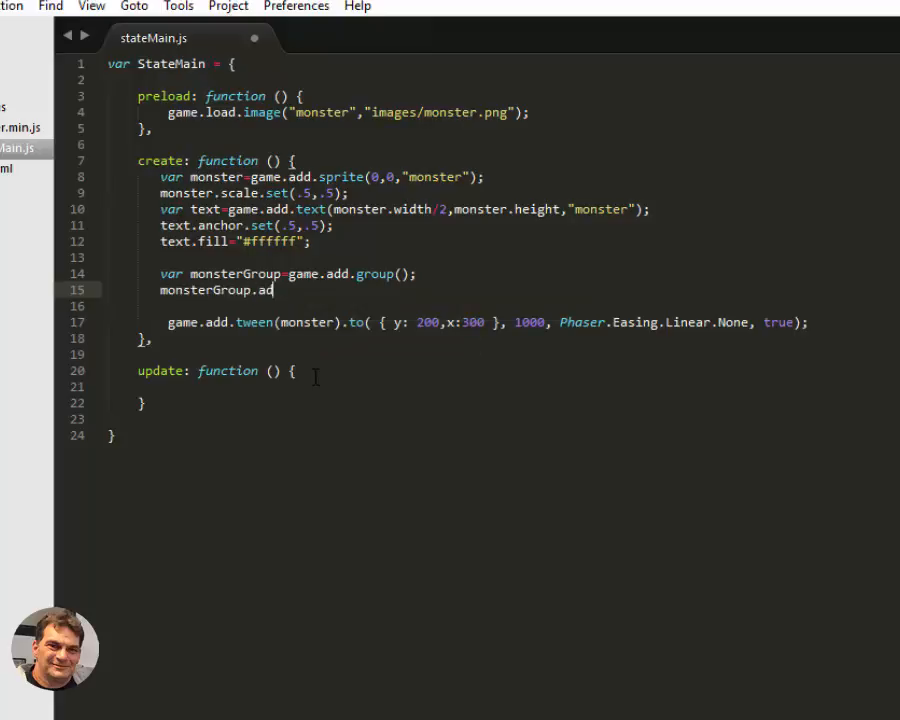
text(d(monster);)
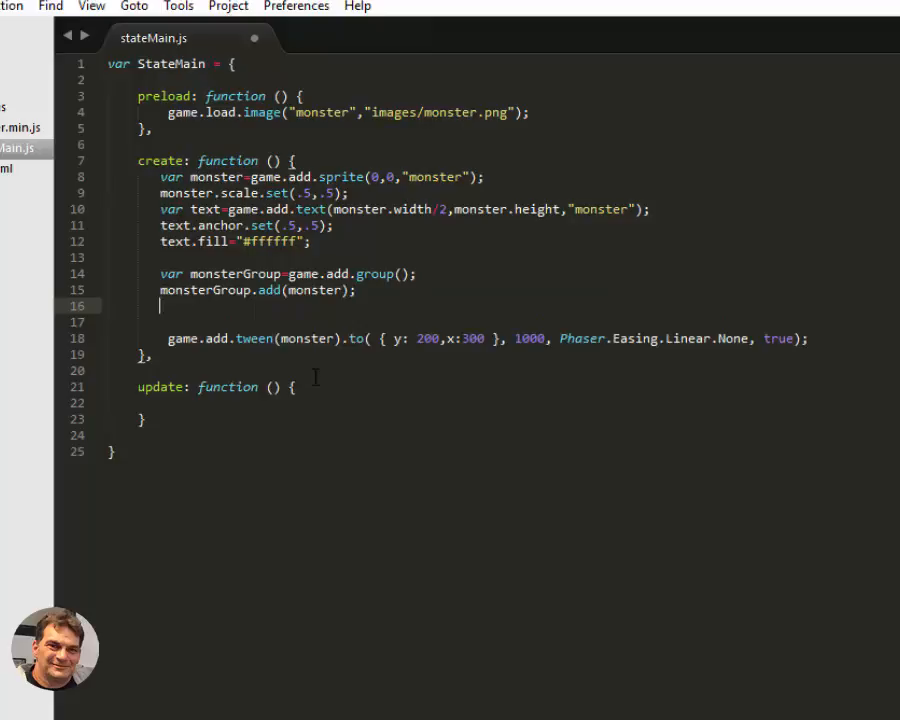
text(monster)
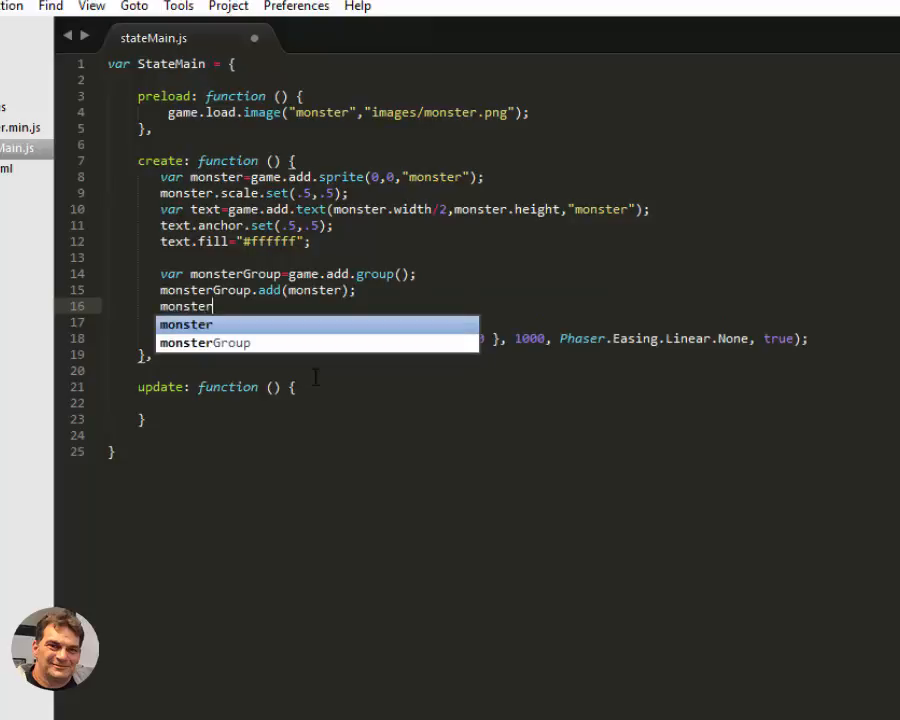